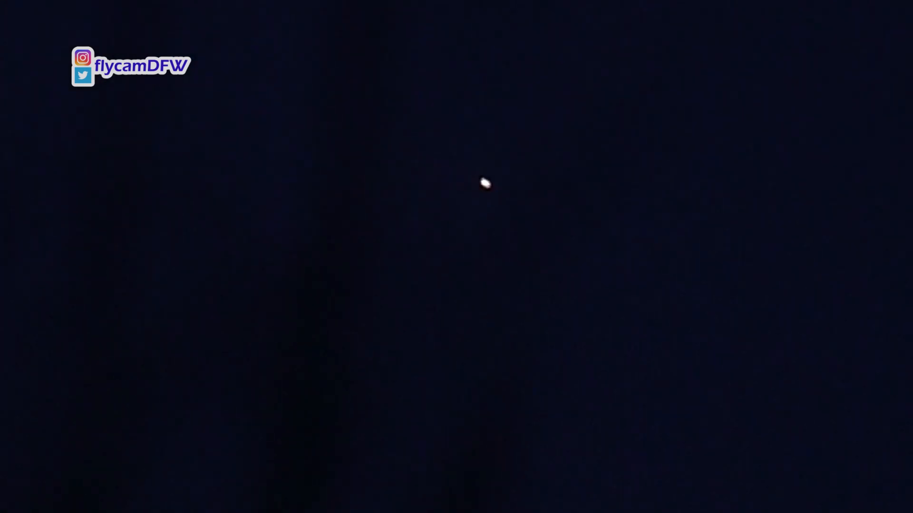
{"action": "mouse_move", "coordinate": [833, 335]}
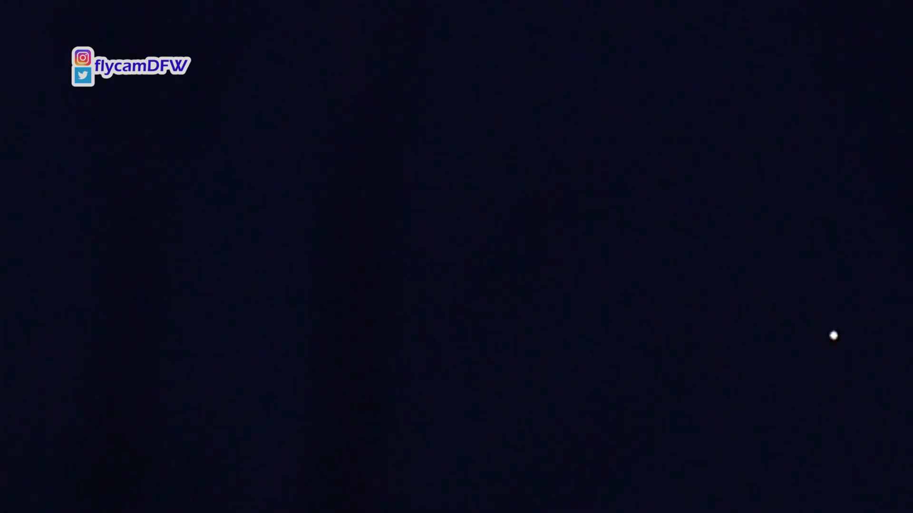